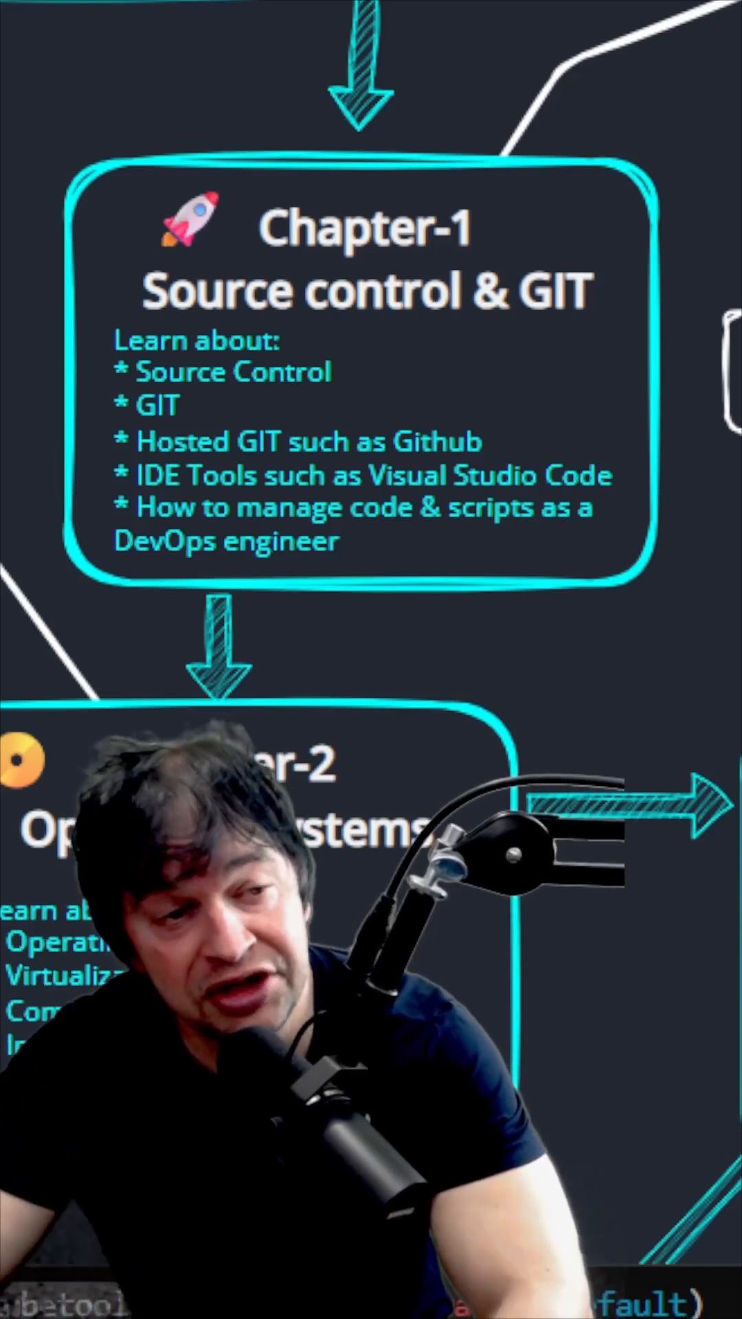
scroll(down, 3)
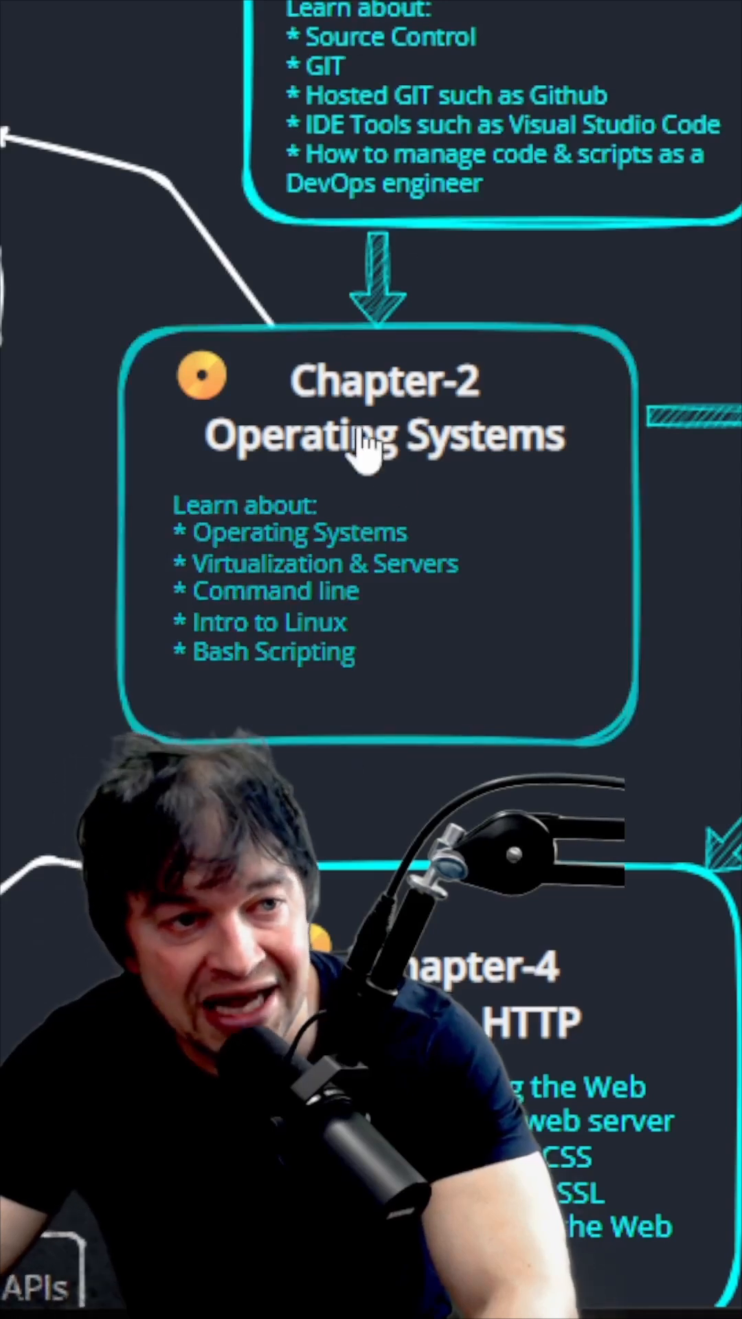
scroll(down, 3)
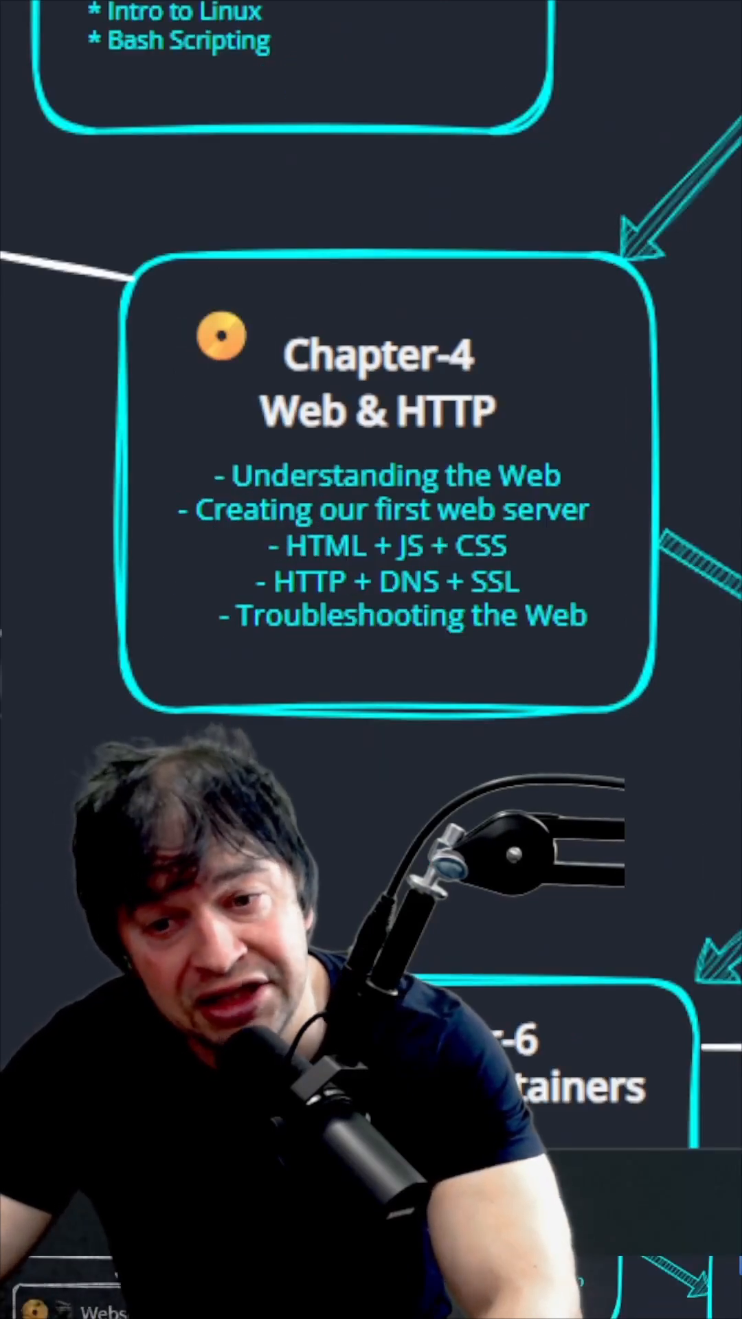